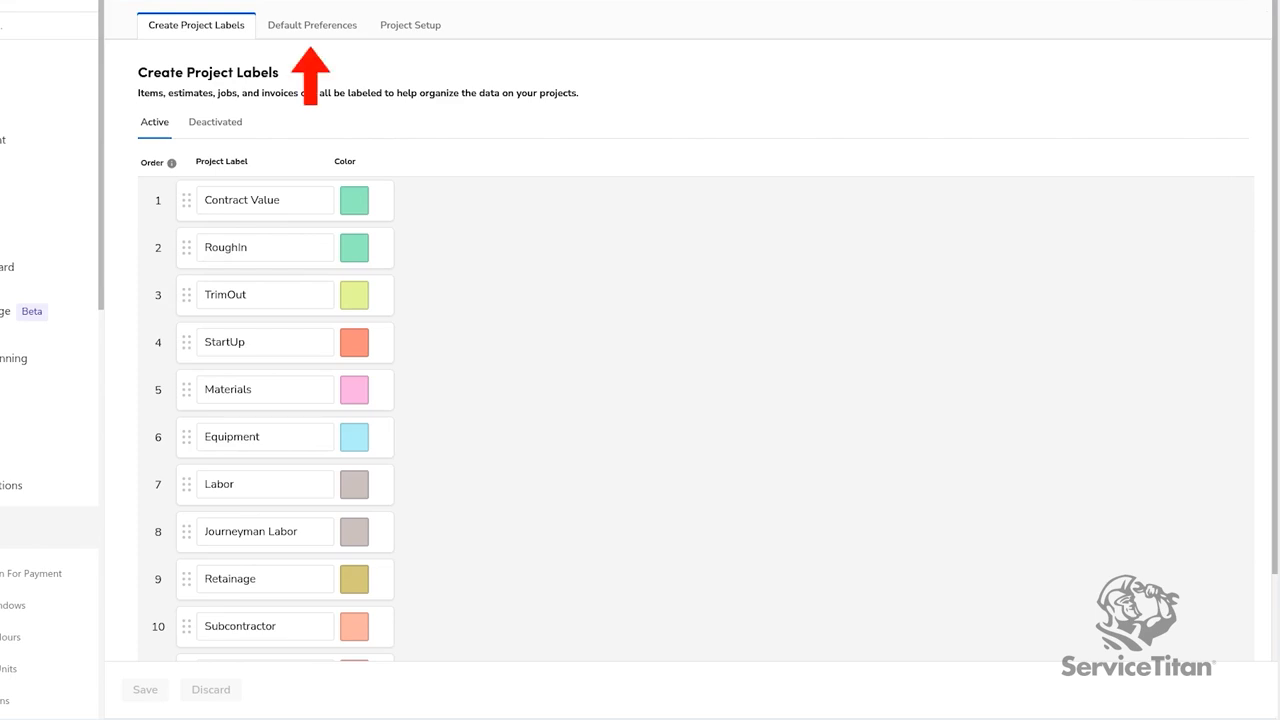
mouse_move(312, 24)
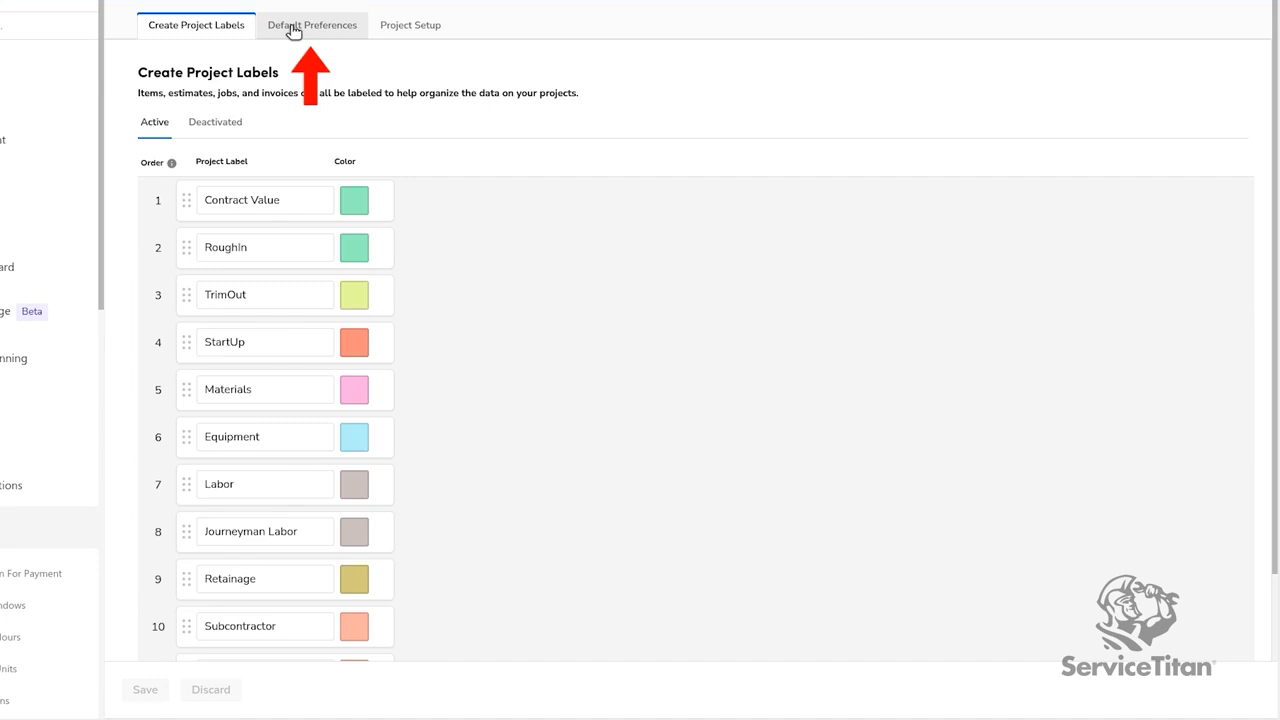
Step: Show the Default Preferences of the project settings
left_click(312, 24)
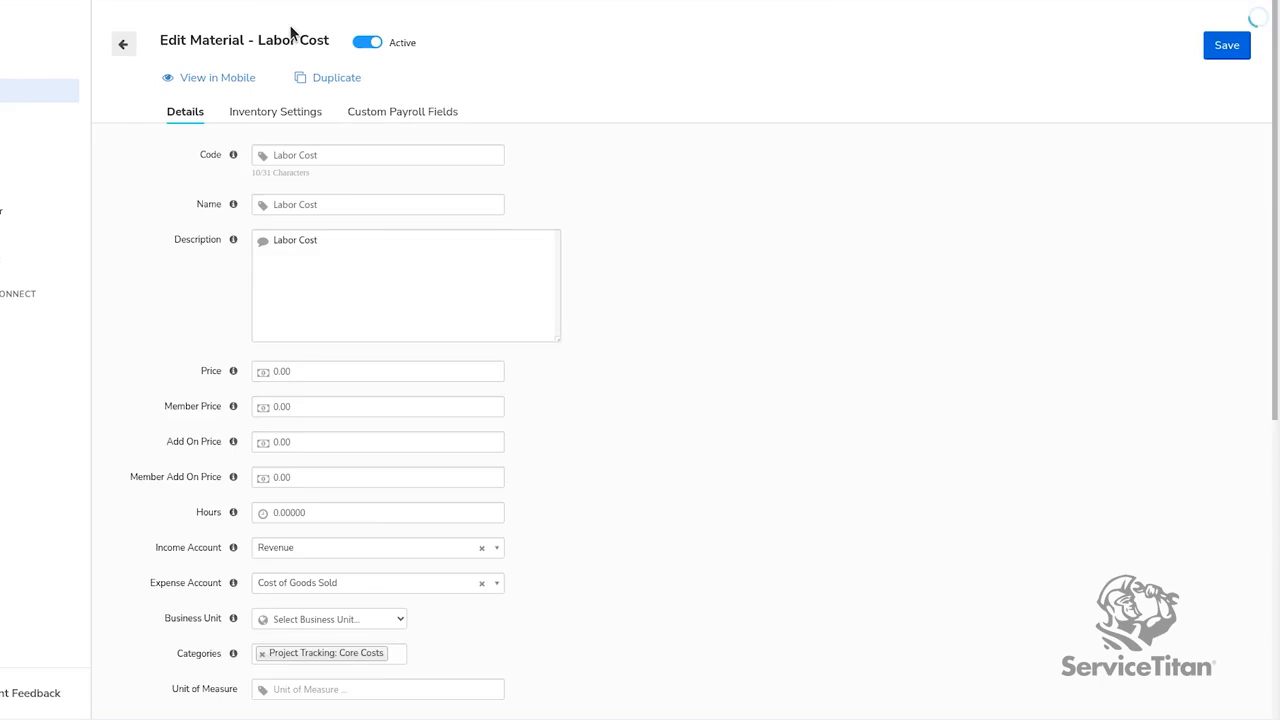
Step: Leave the material editor and go to the Jimmy Jim location page
left_click(1226, 44)
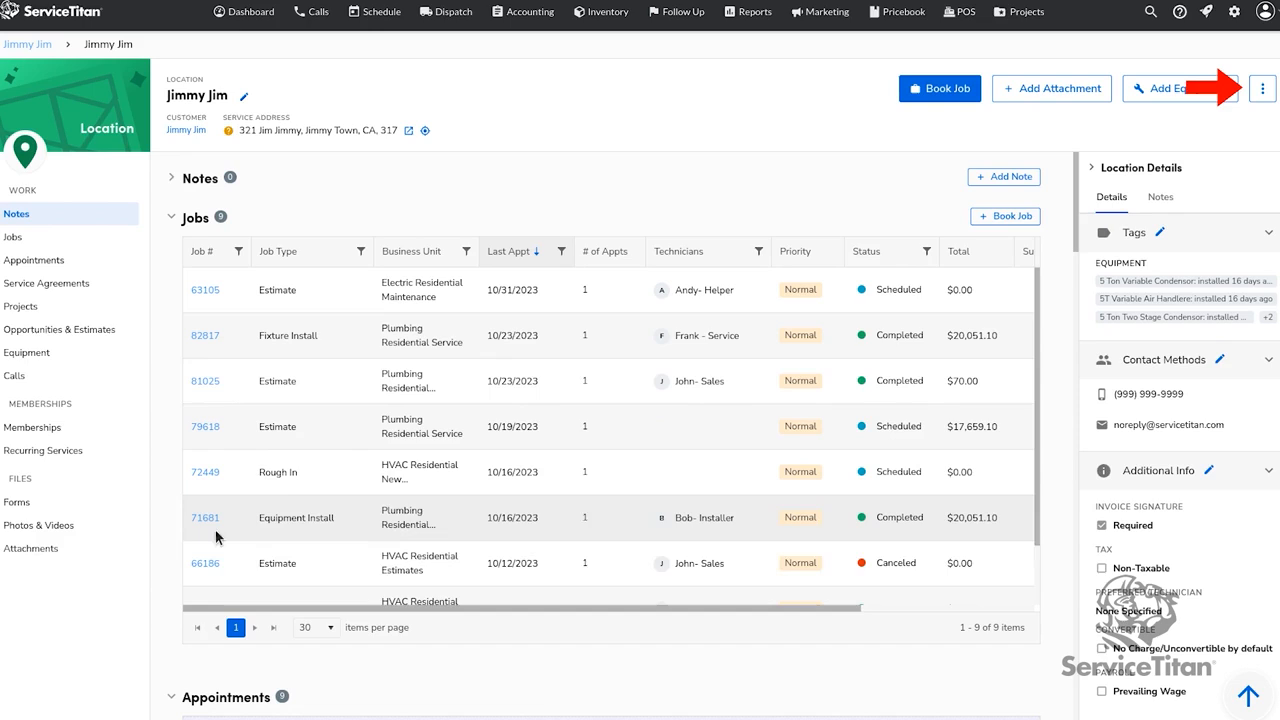
Step: Start building a new estimate under the HVAC Commercial Estimates business unit
left_click(1262, 88)
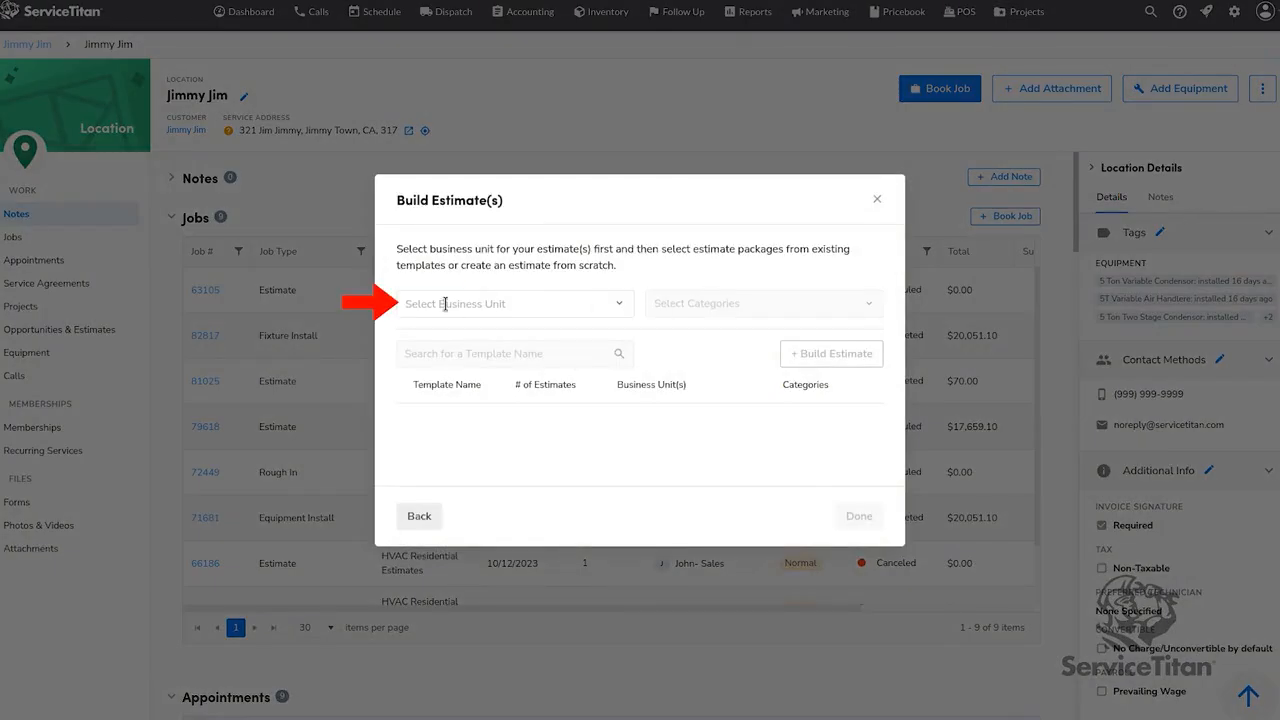
type("hvac co")
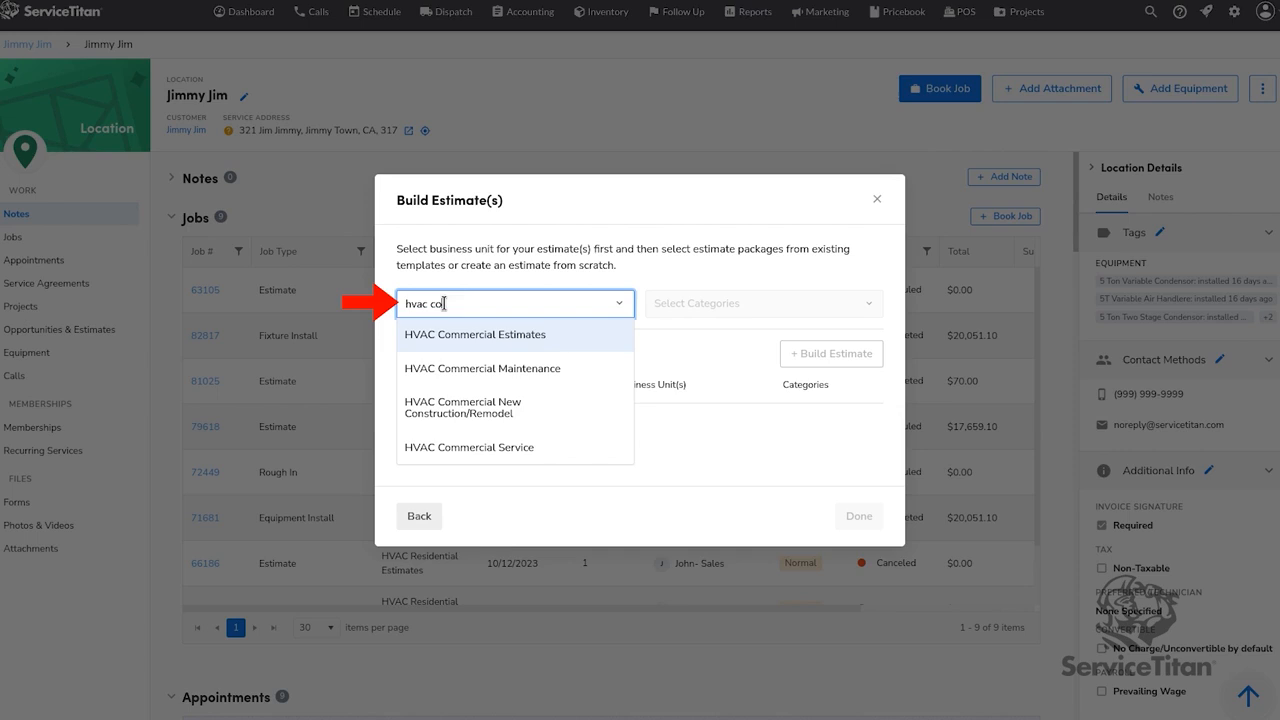
left_click(474, 334)
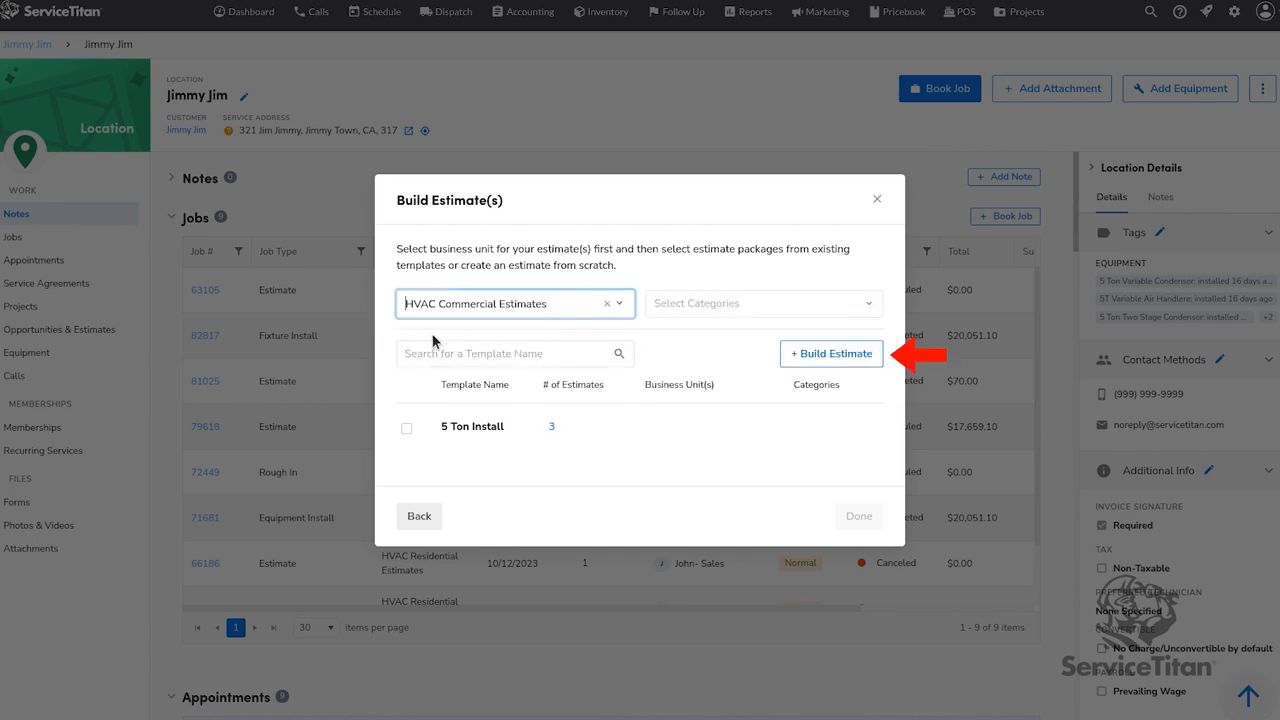
mouse_move(816, 358)
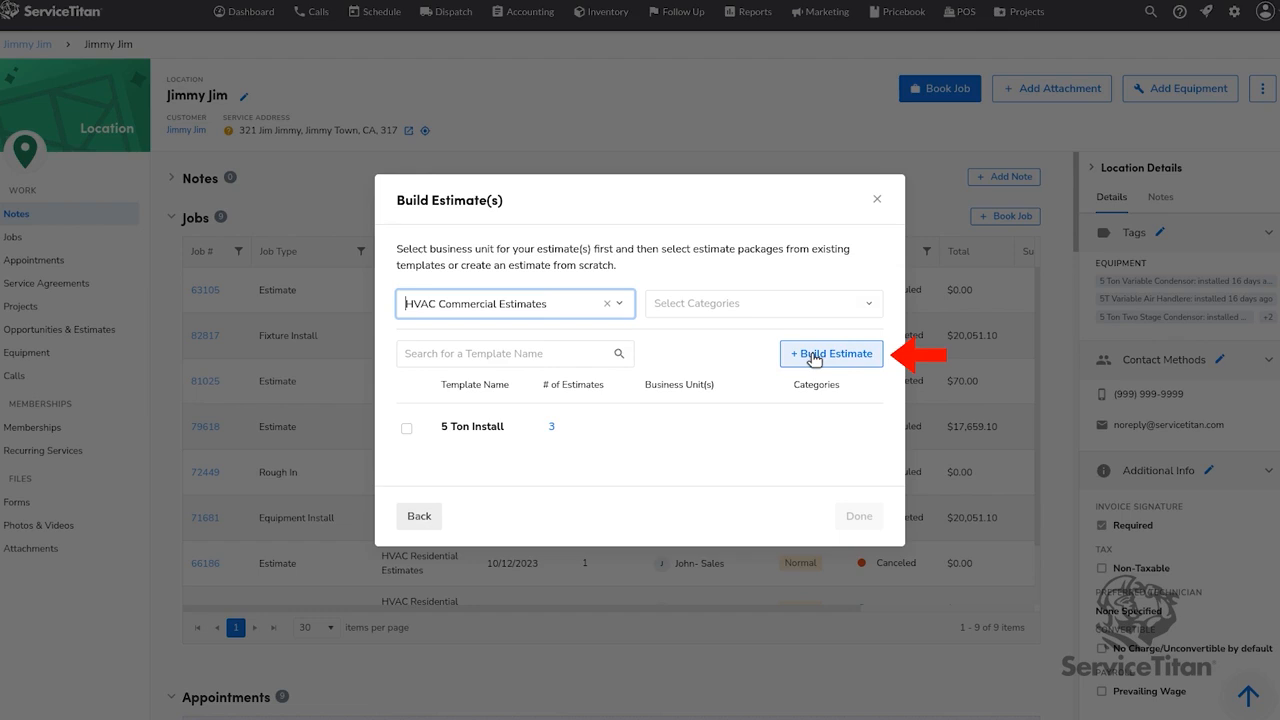
left_click(832, 352)
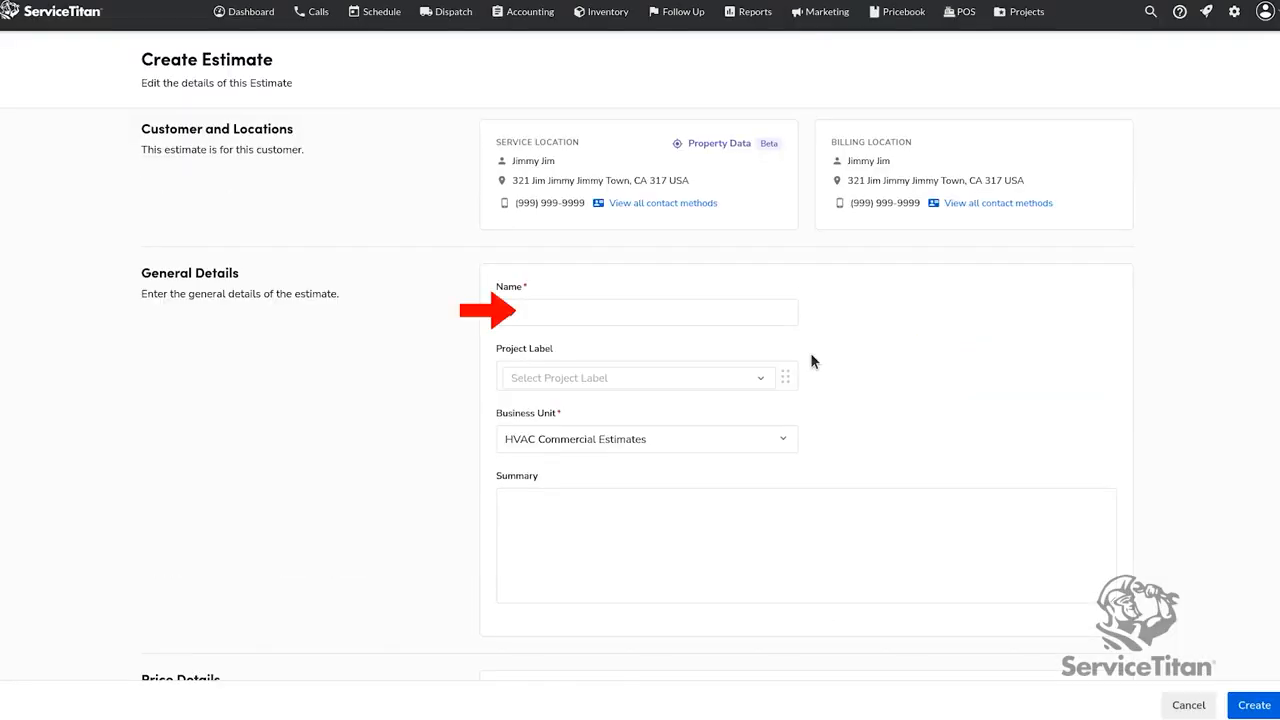
mouse_move(718, 348)
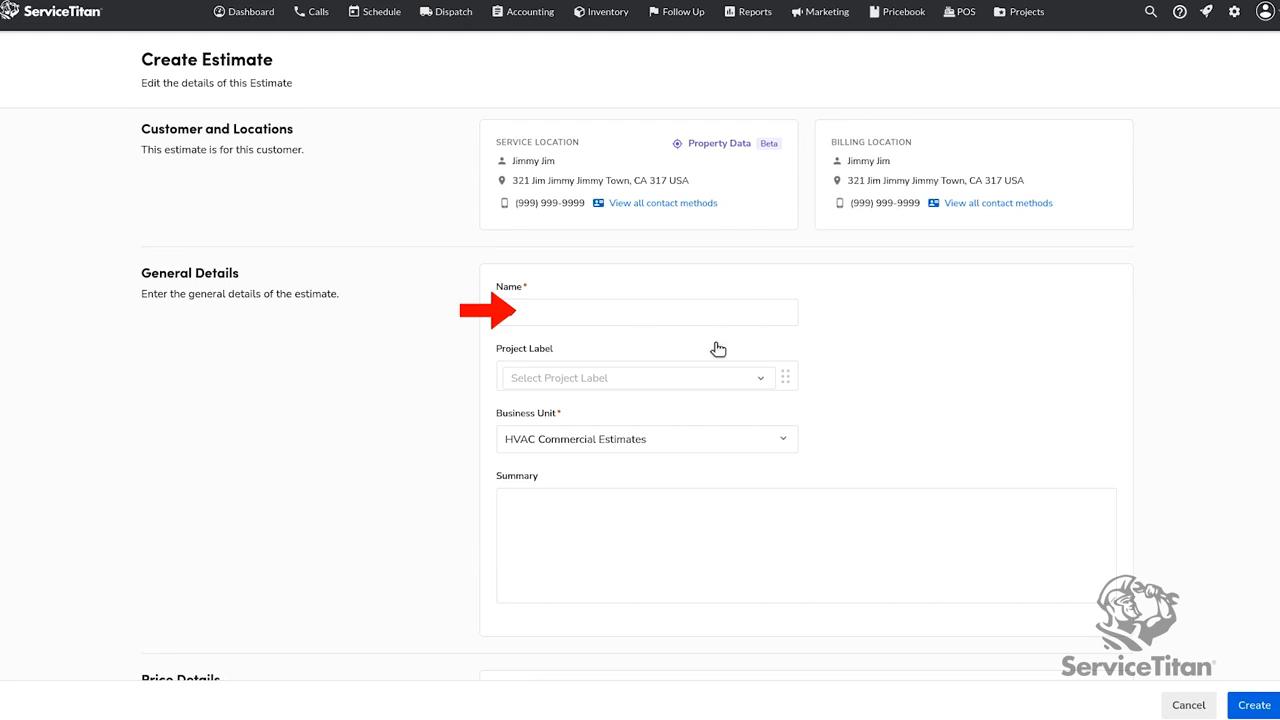
Step: Name the estimate 'Lot #42' and create it
type("Lot #12")
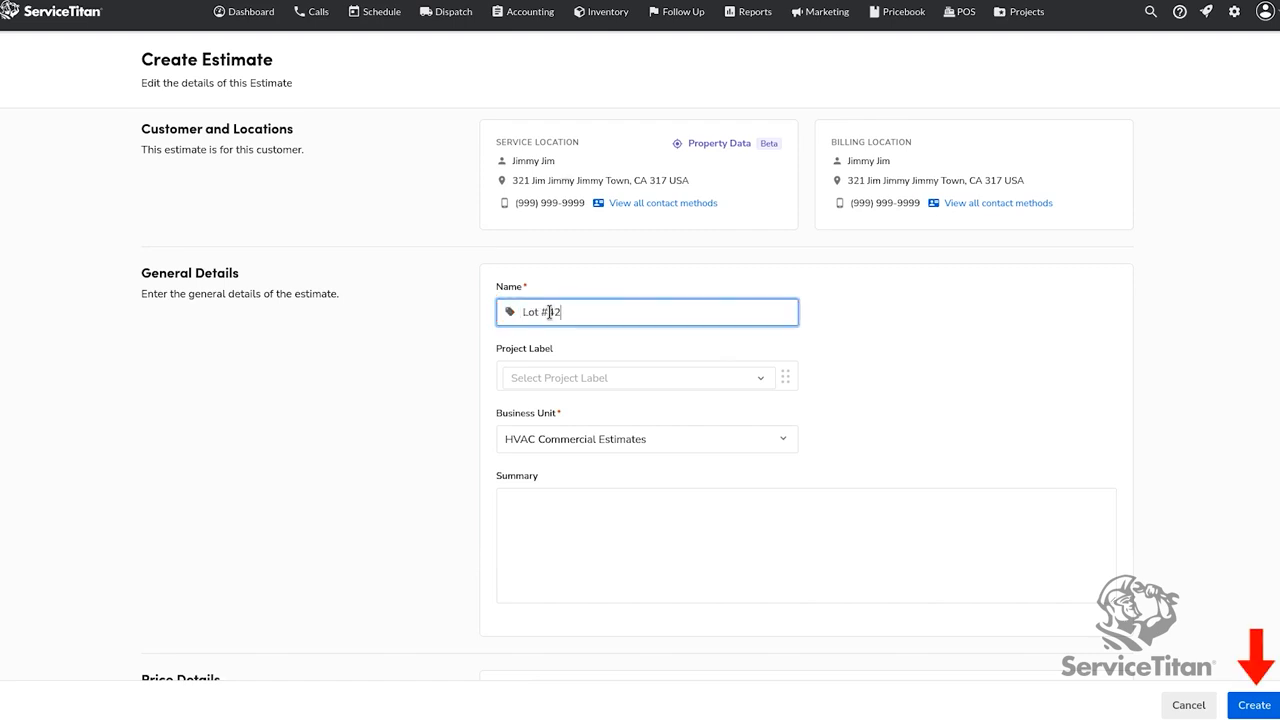
type("42")
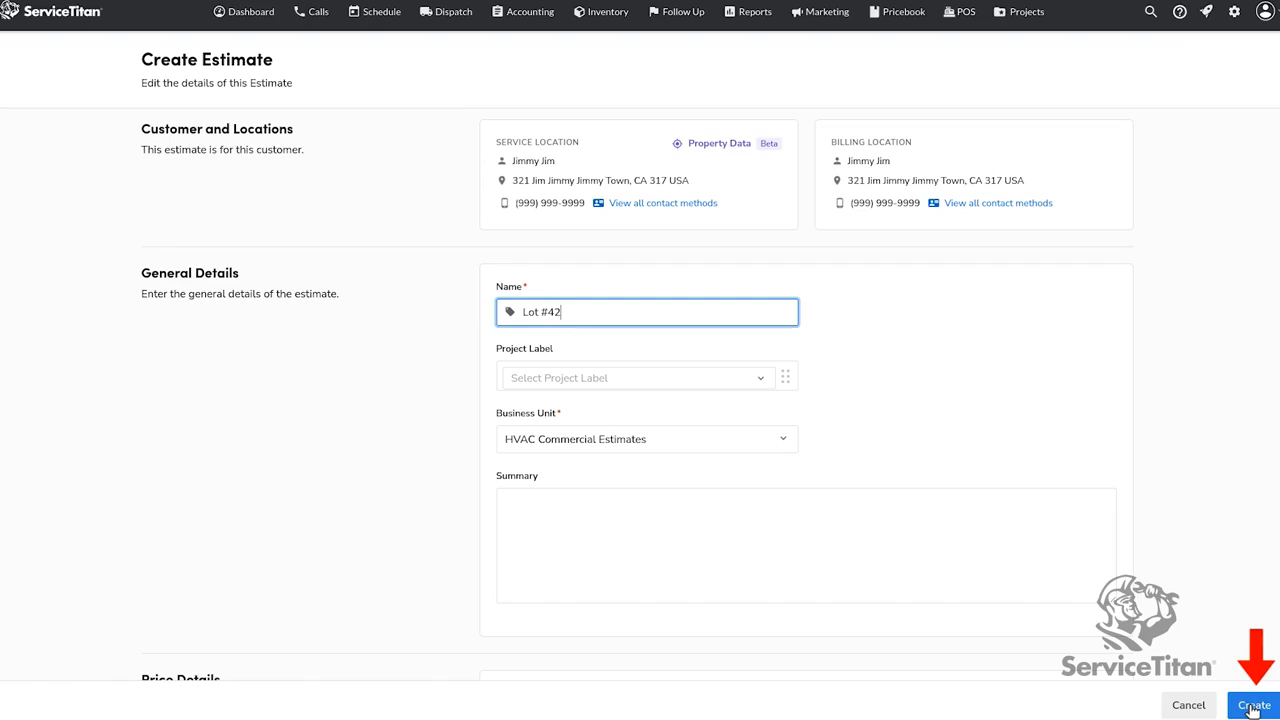
left_click(1252, 704)
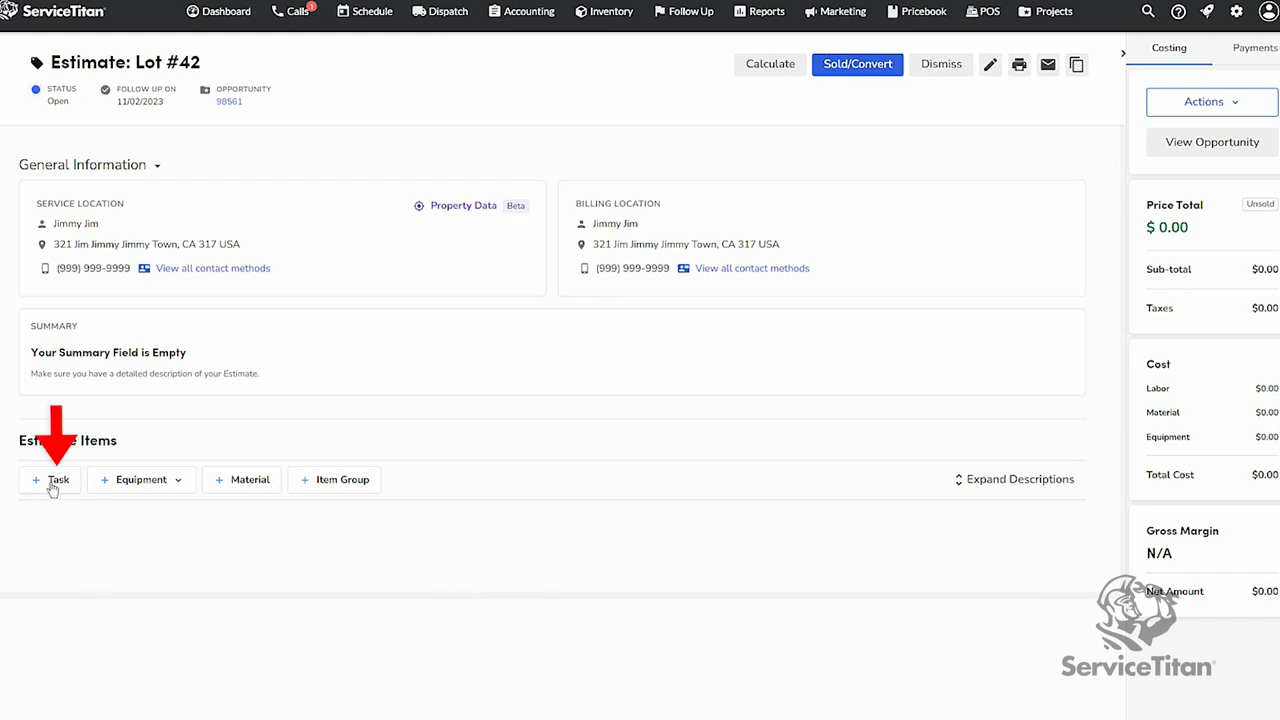
Step: Add a Contract Value task with a unit price of $100,000
left_click(52, 480)
type("contract")
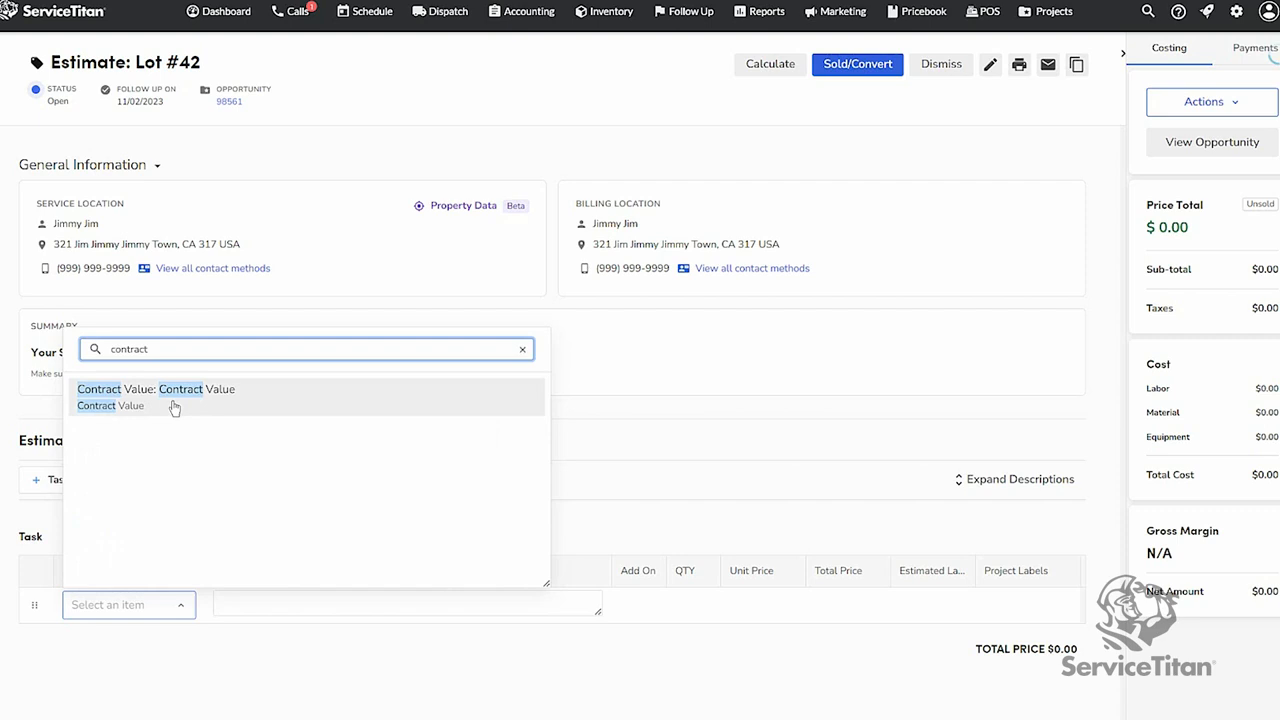
left_click(110, 404)
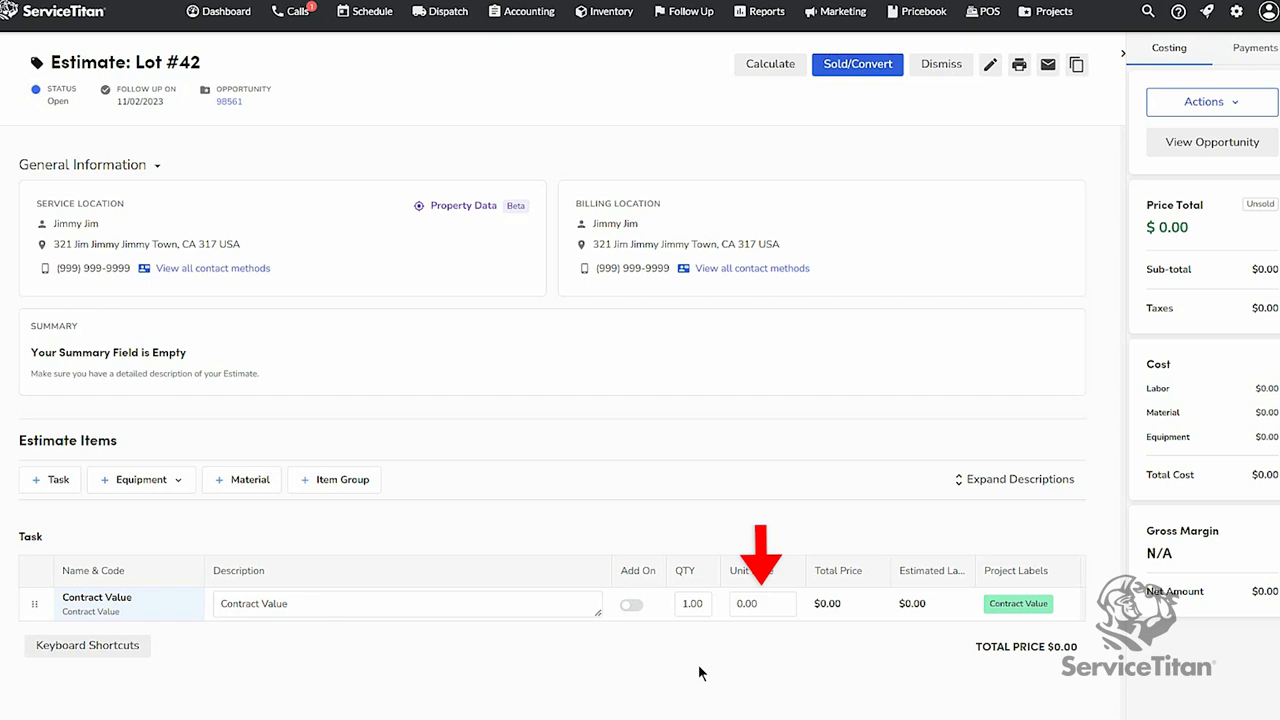
left_click(764, 604)
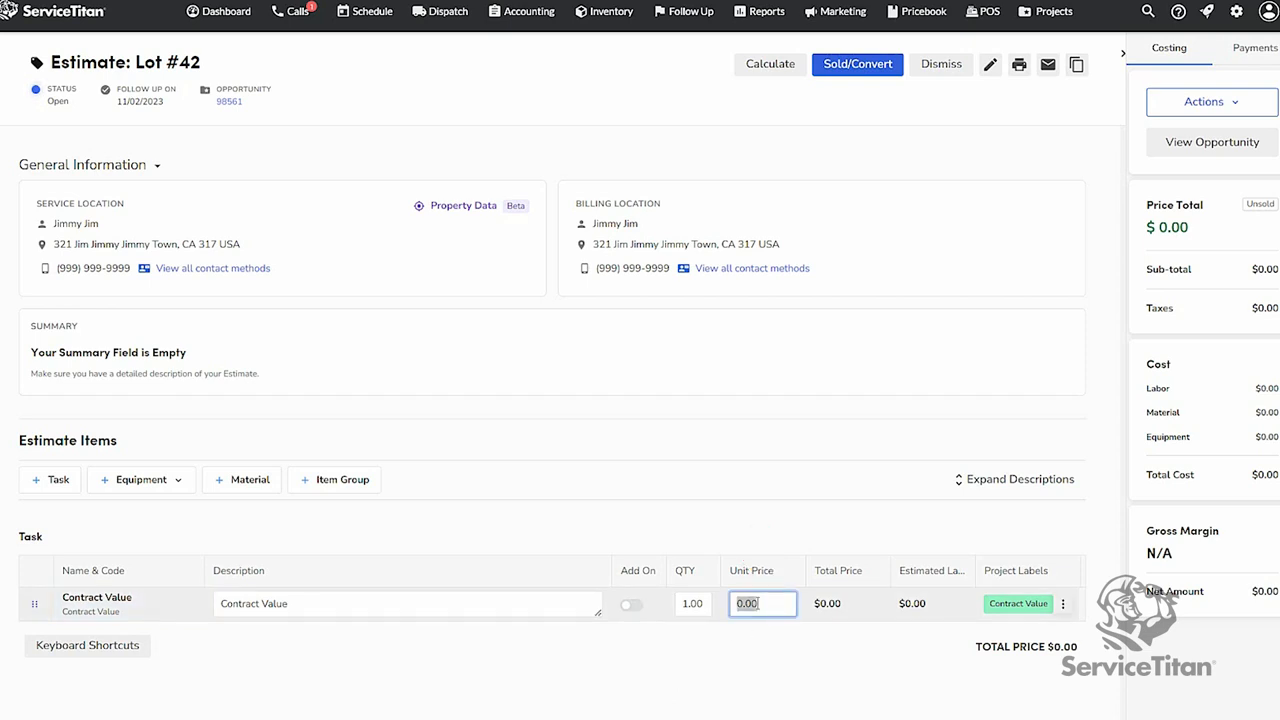
type("100.00")
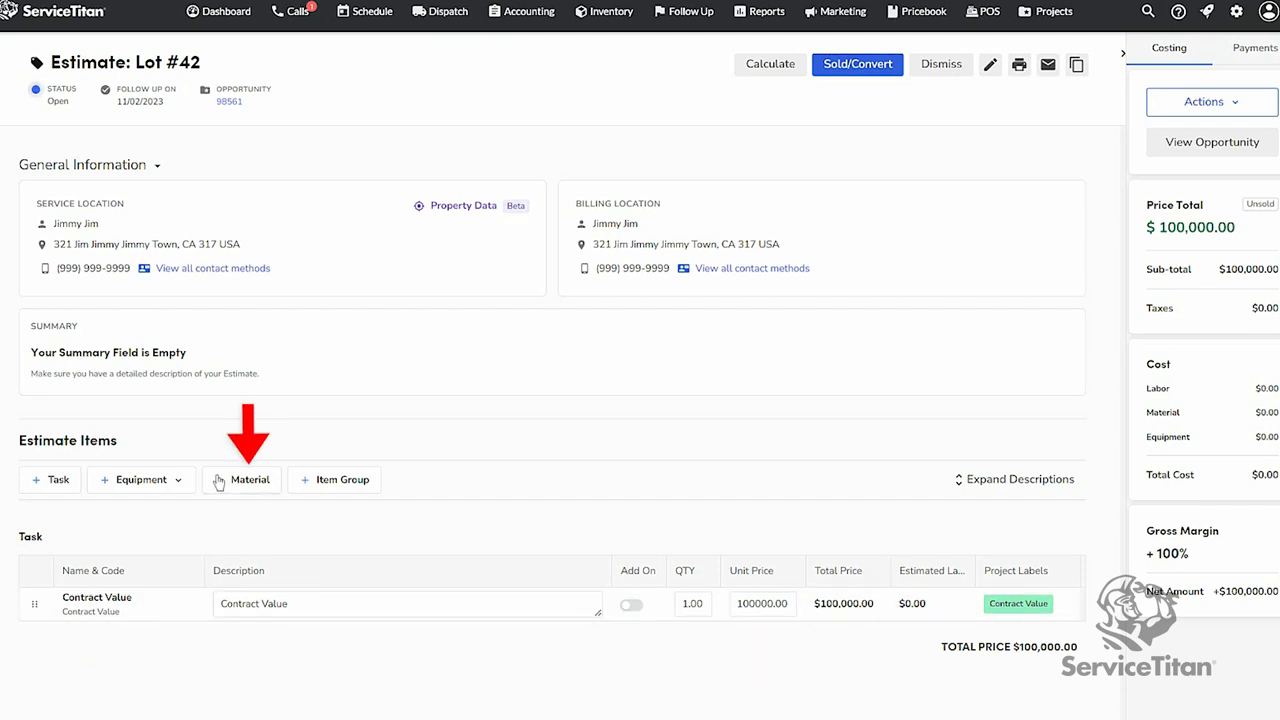
Step: Add the Labor Cost item to the estimate's materials
left_click(248, 480)
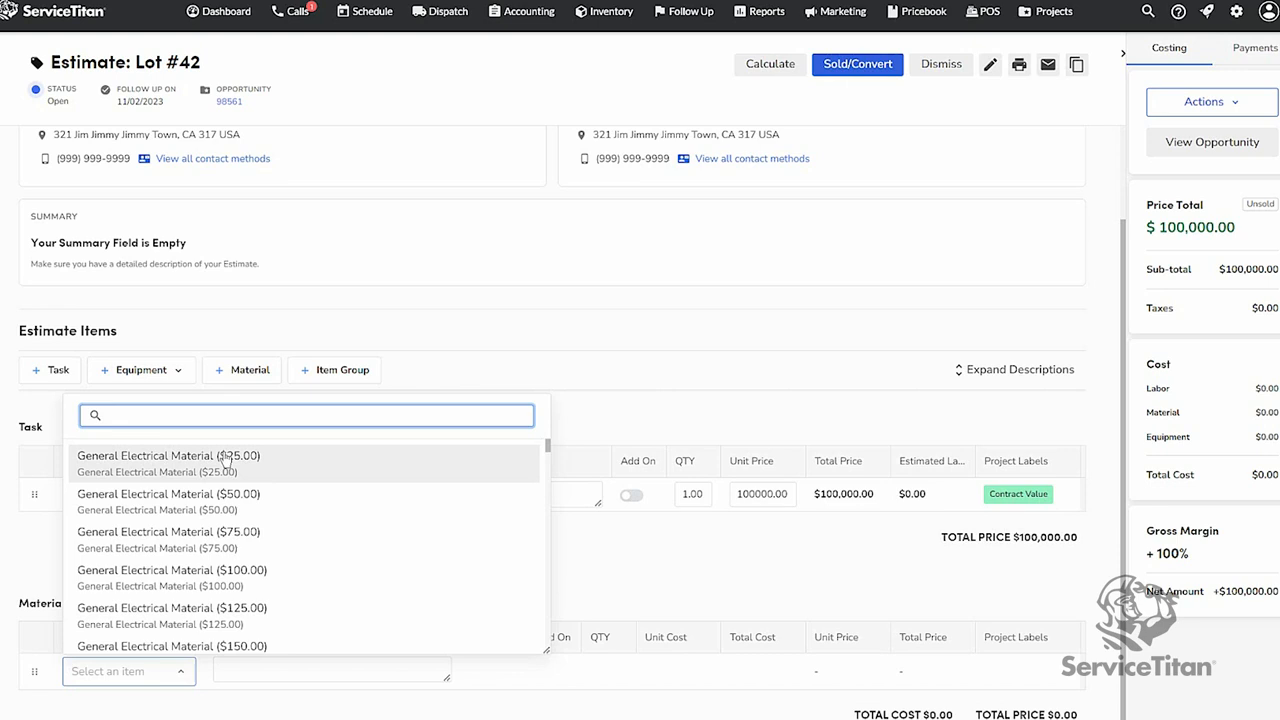
type("material co")
type("labor")
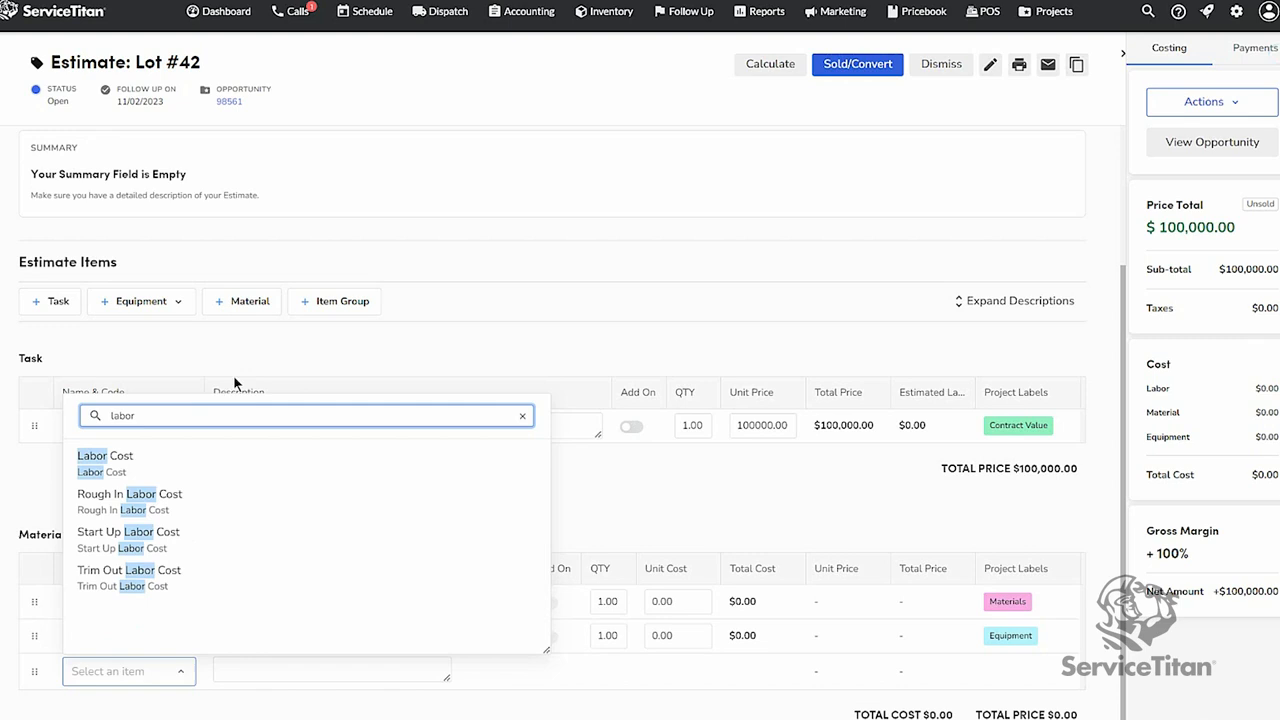
left_click(104, 456)
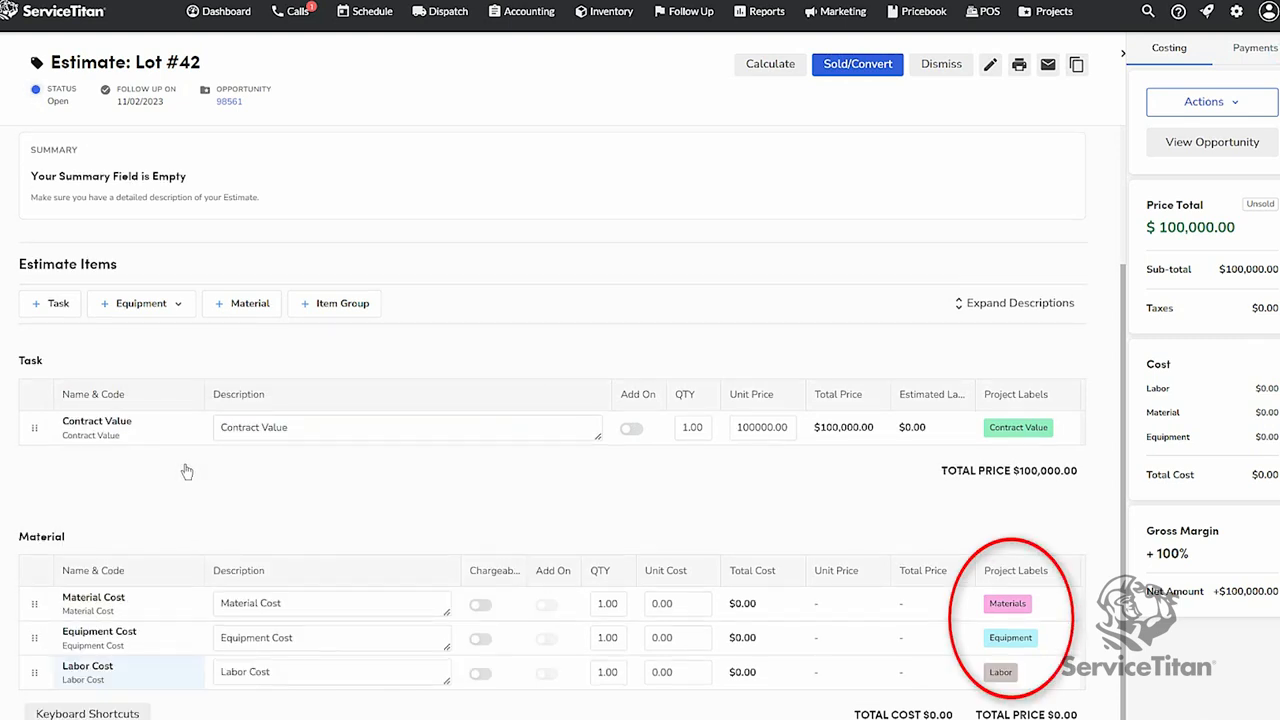
mouse_move(260, 480)
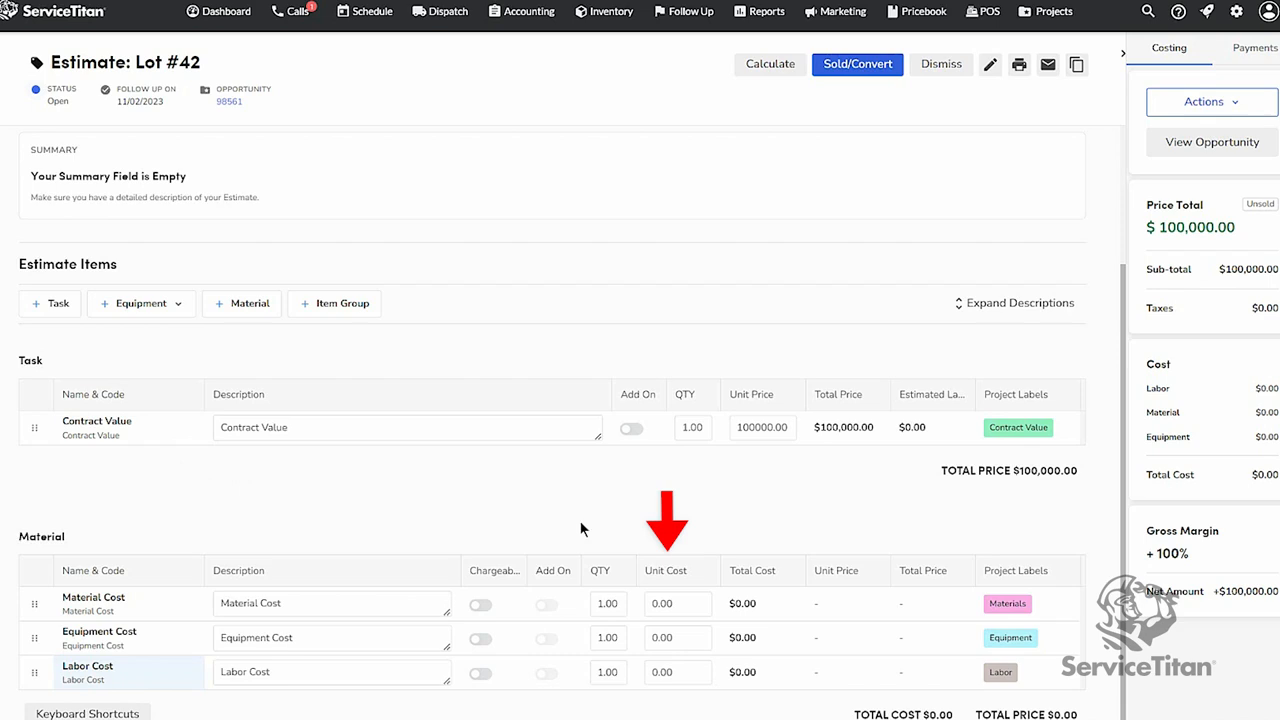
Step: Set Material Cost to $15,000 and Equipment Cost to $35,000 unit cost
left_click(678, 604)
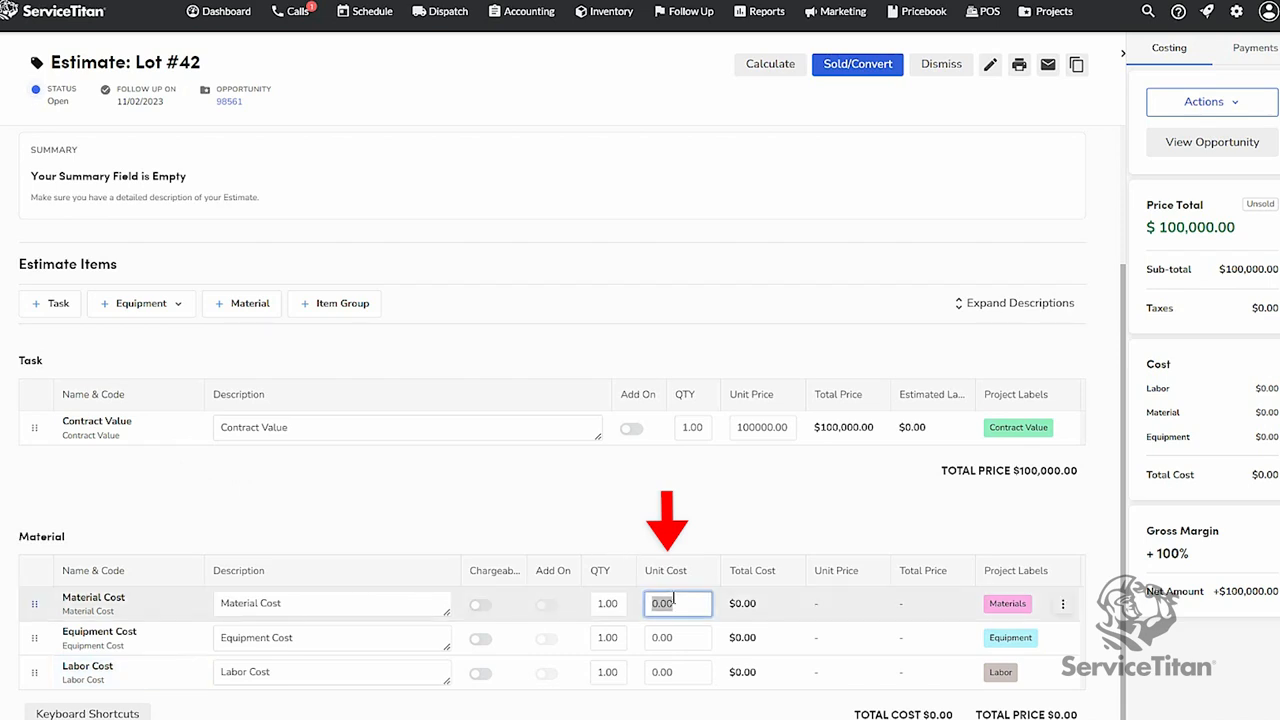
type("15000")
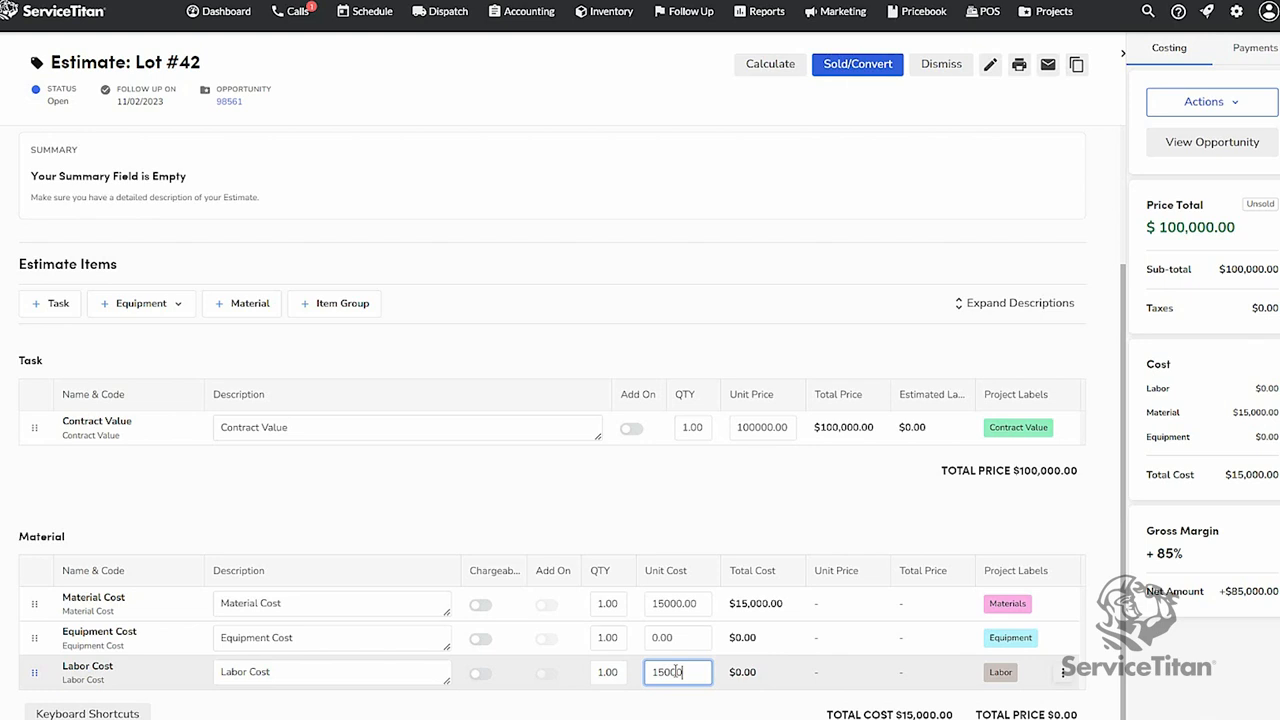
left_click(678, 636)
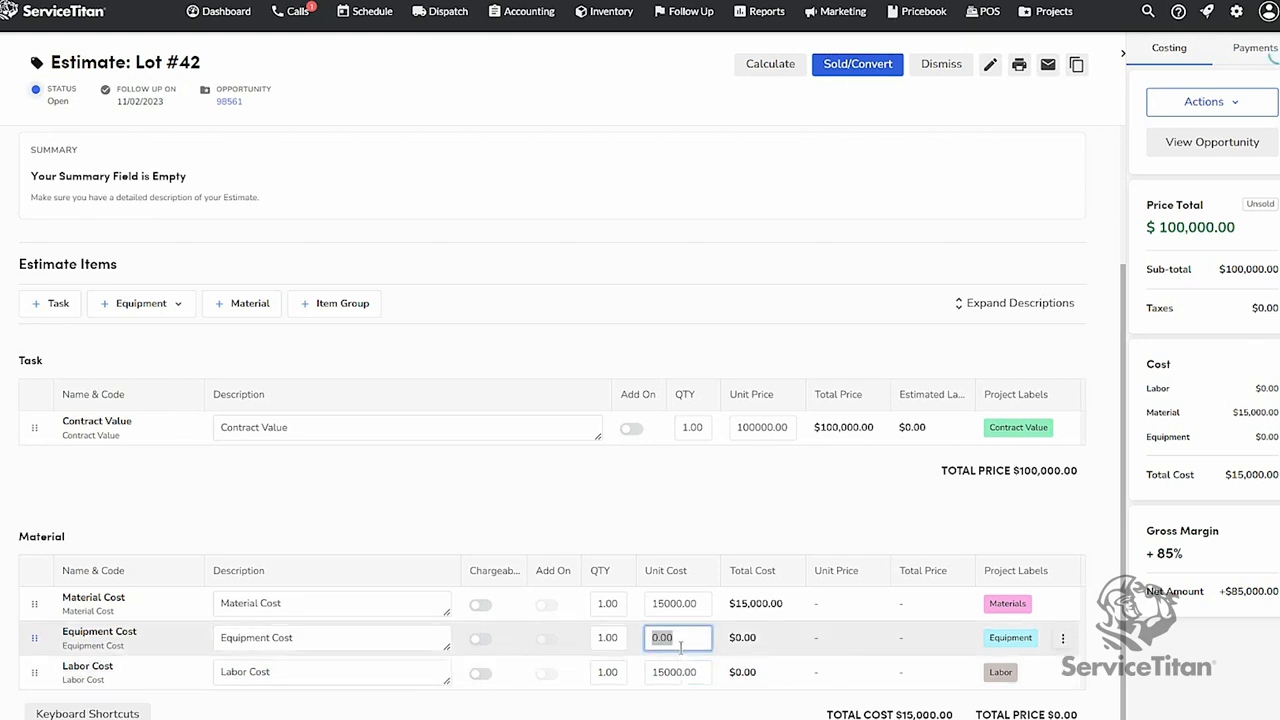
type("35000")
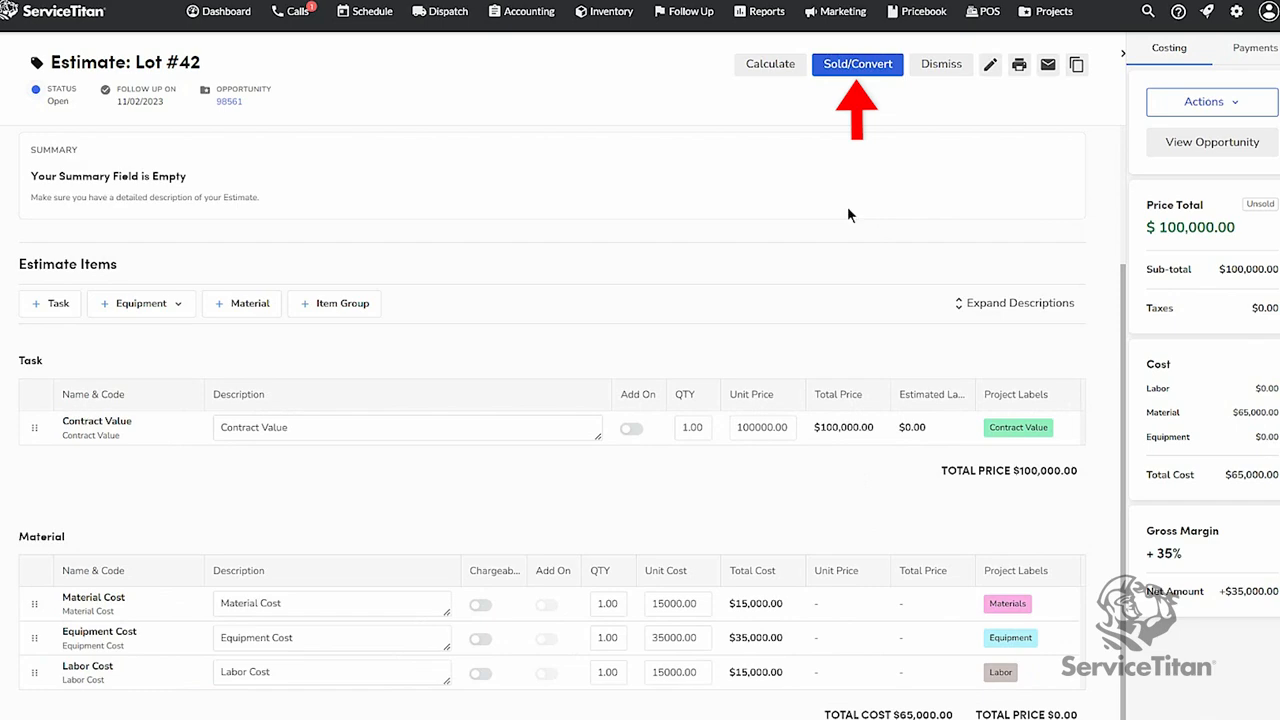
Step: Mark the estimate Sold with John - Sales as the seller
left_click(856, 64)
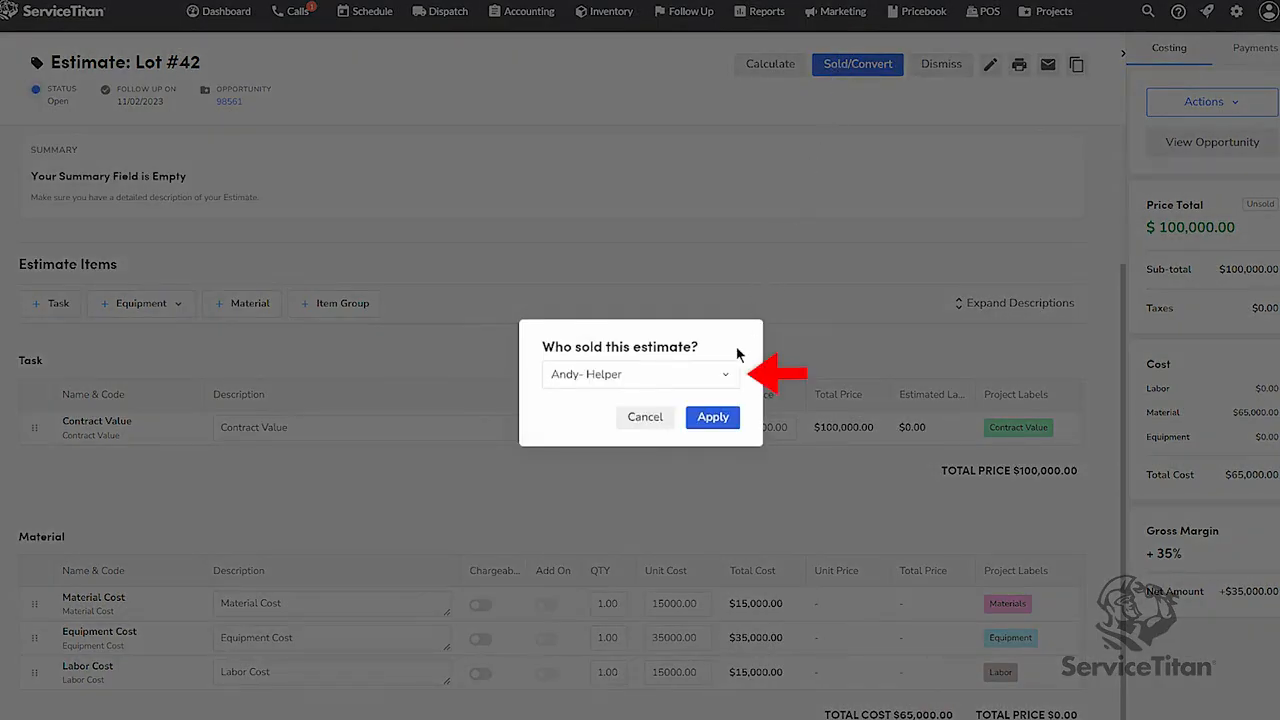
left_click(640, 374)
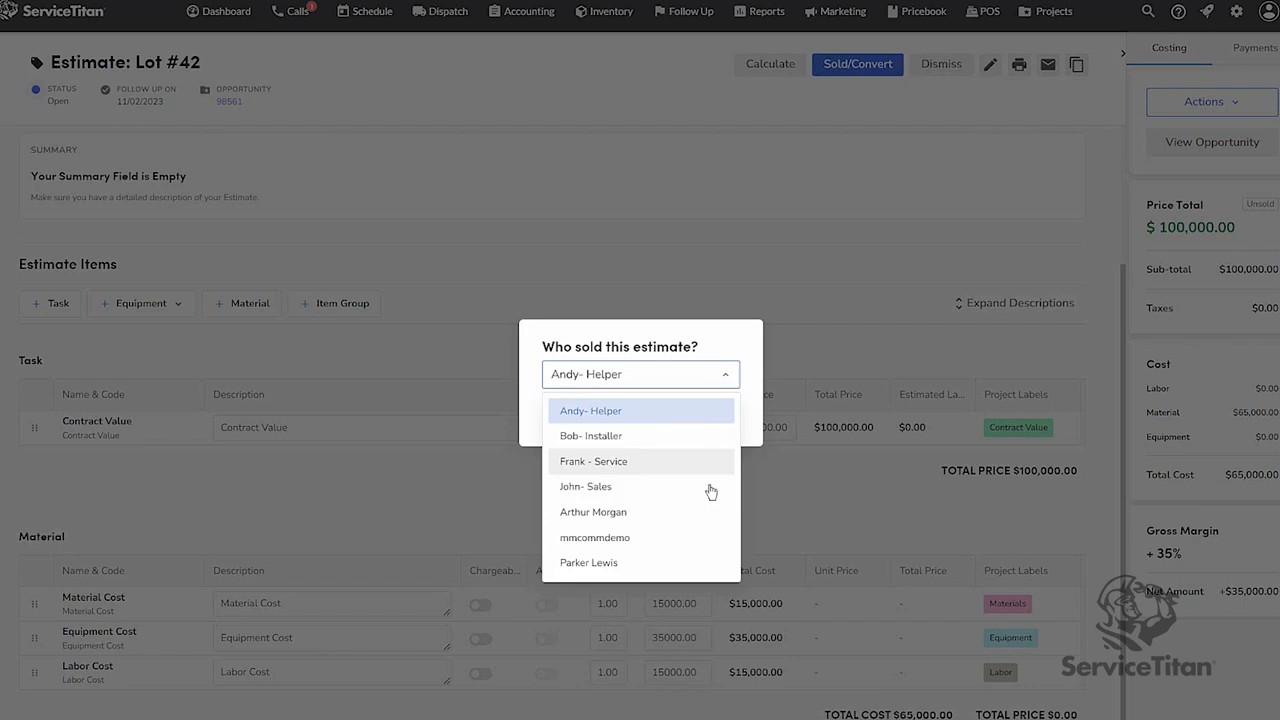
left_click(584, 486)
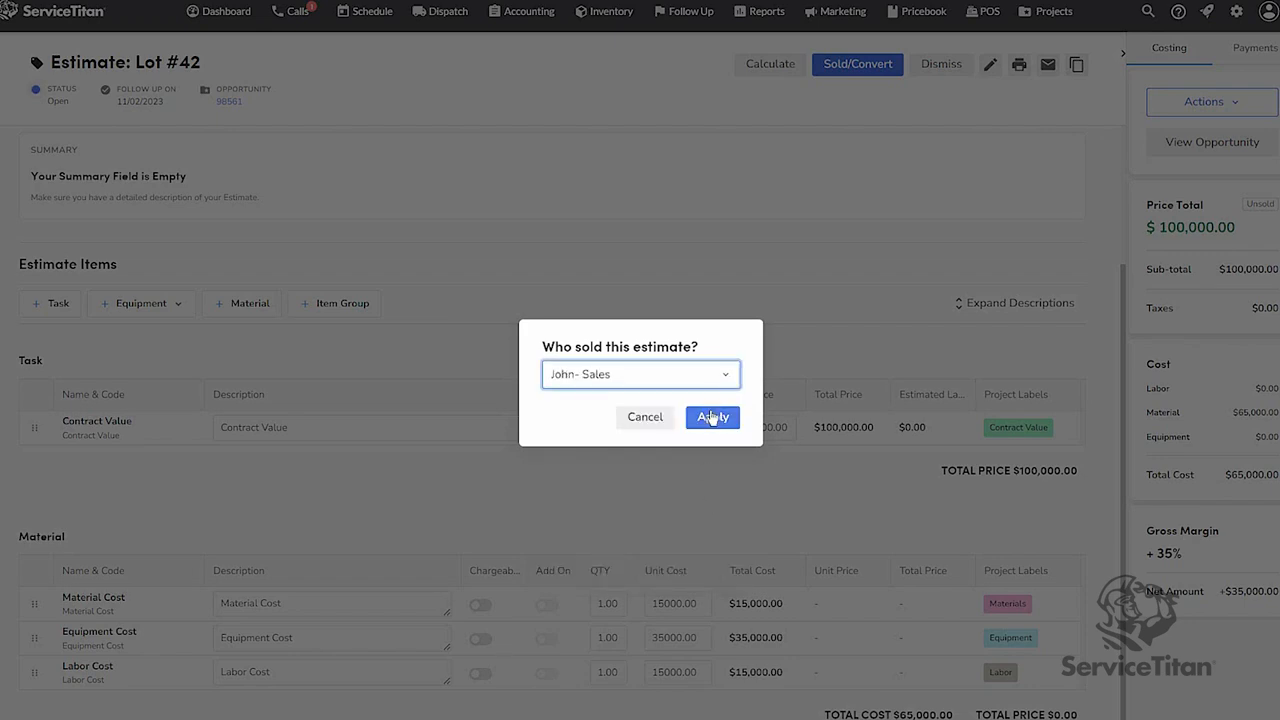
left_click(712, 418)
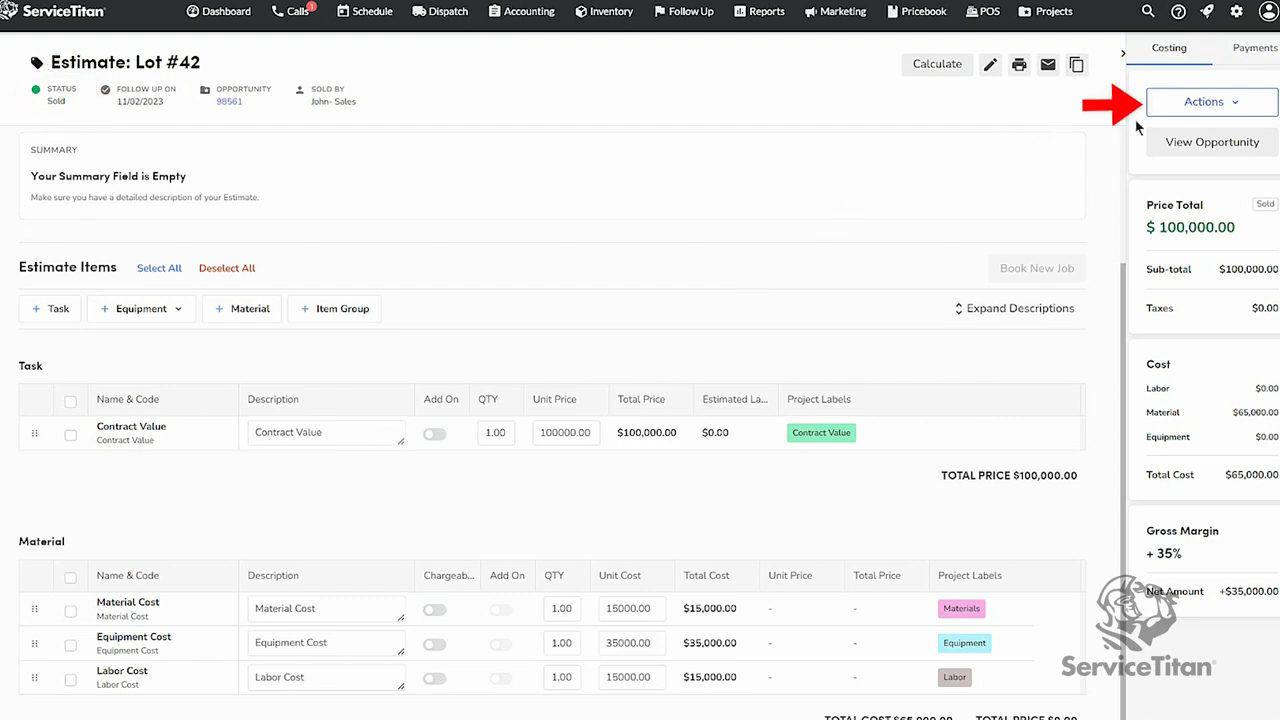
Step: Add the sold estimate to a newly created project
left_click(1212, 100)
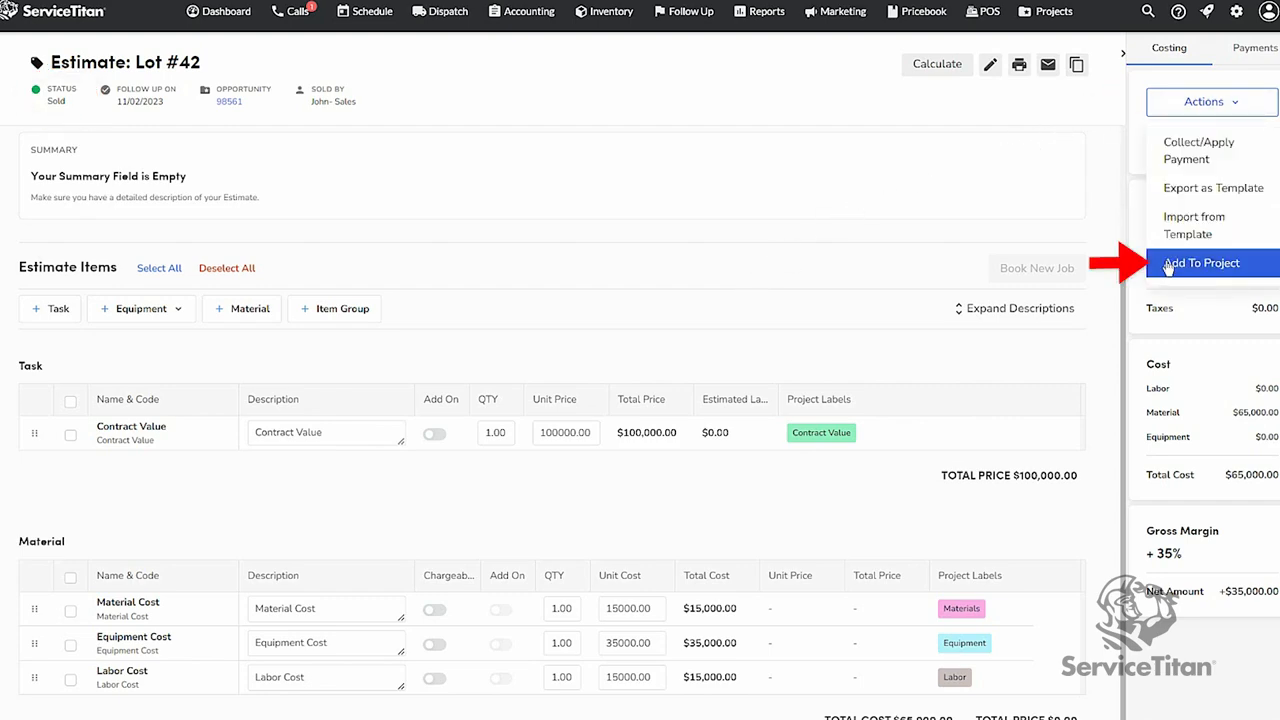
left_click(1200, 262)
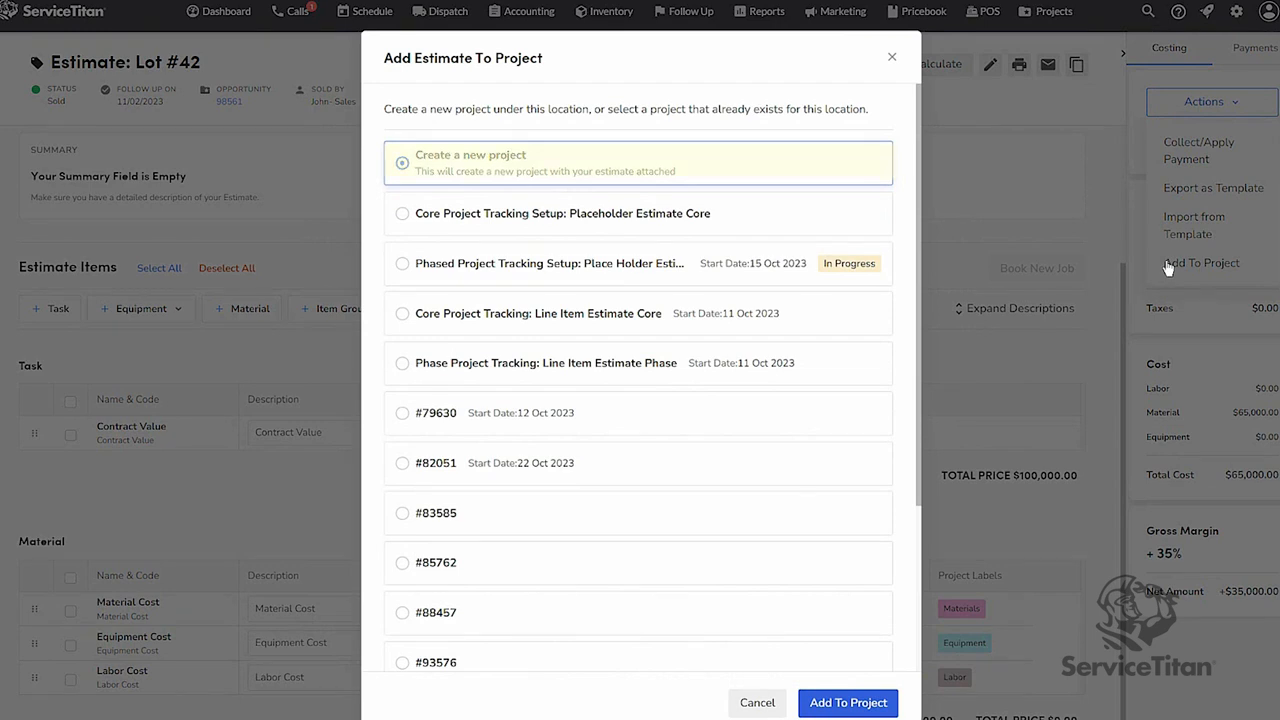
mouse_move(900, 190)
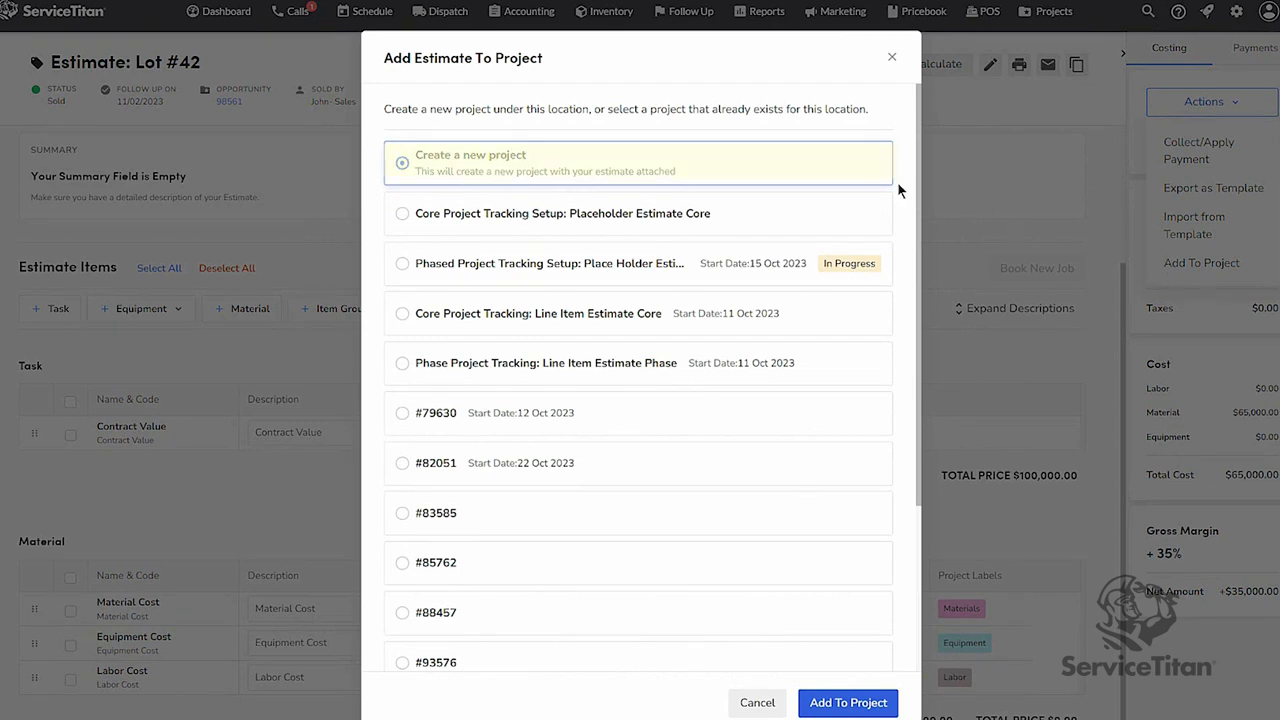
left_click(402, 162)
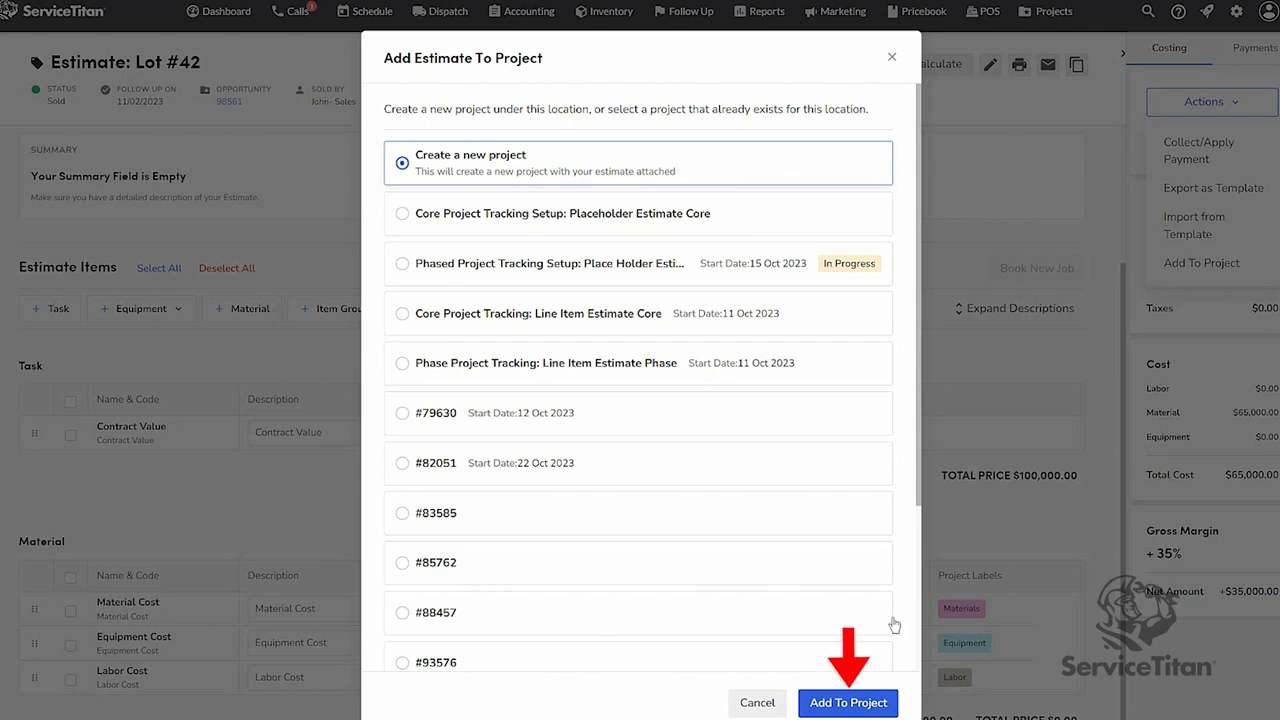
left_click(848, 702)
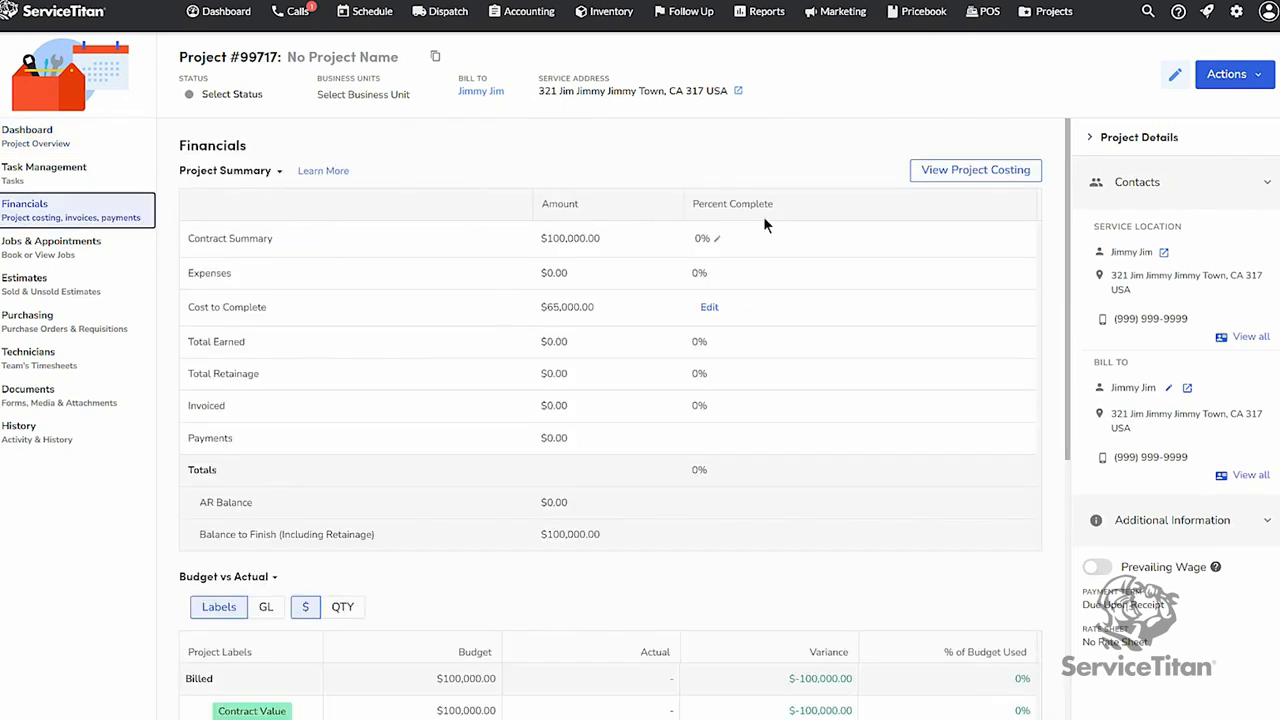
Step: Scroll the project Financials down to the Budget vs Actual section
scroll("down", 3)
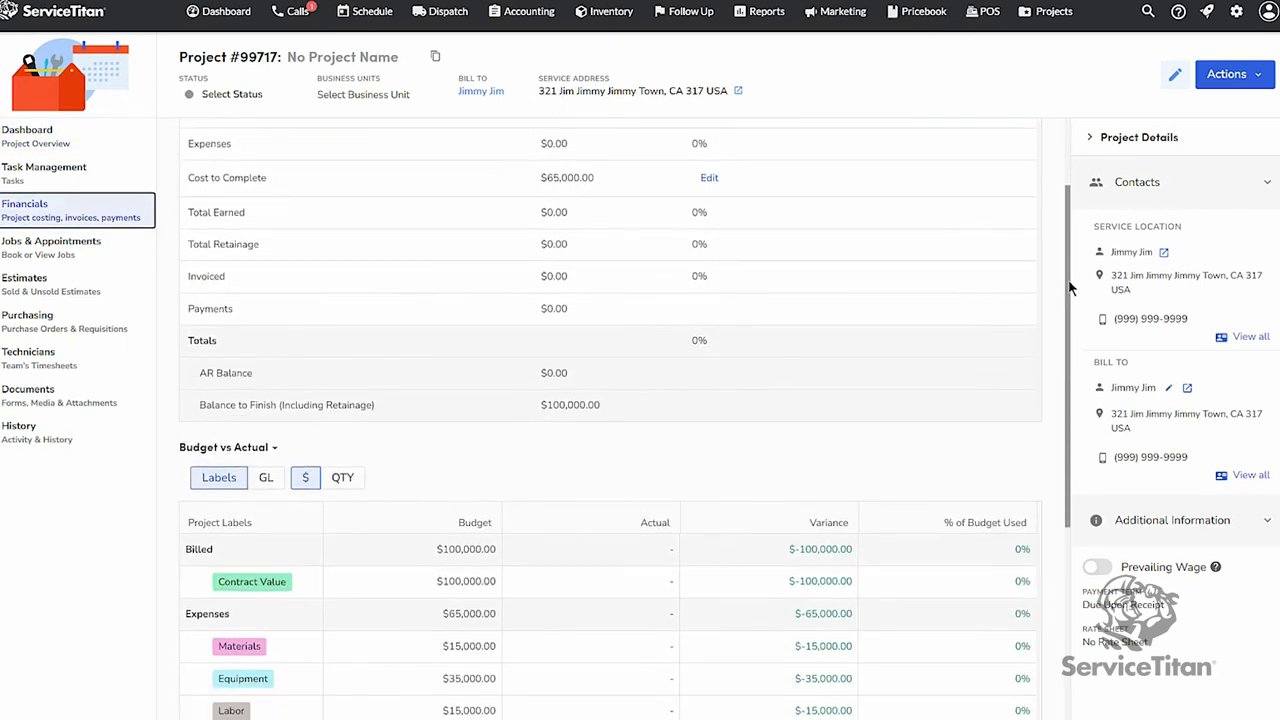
scroll("down", 3)
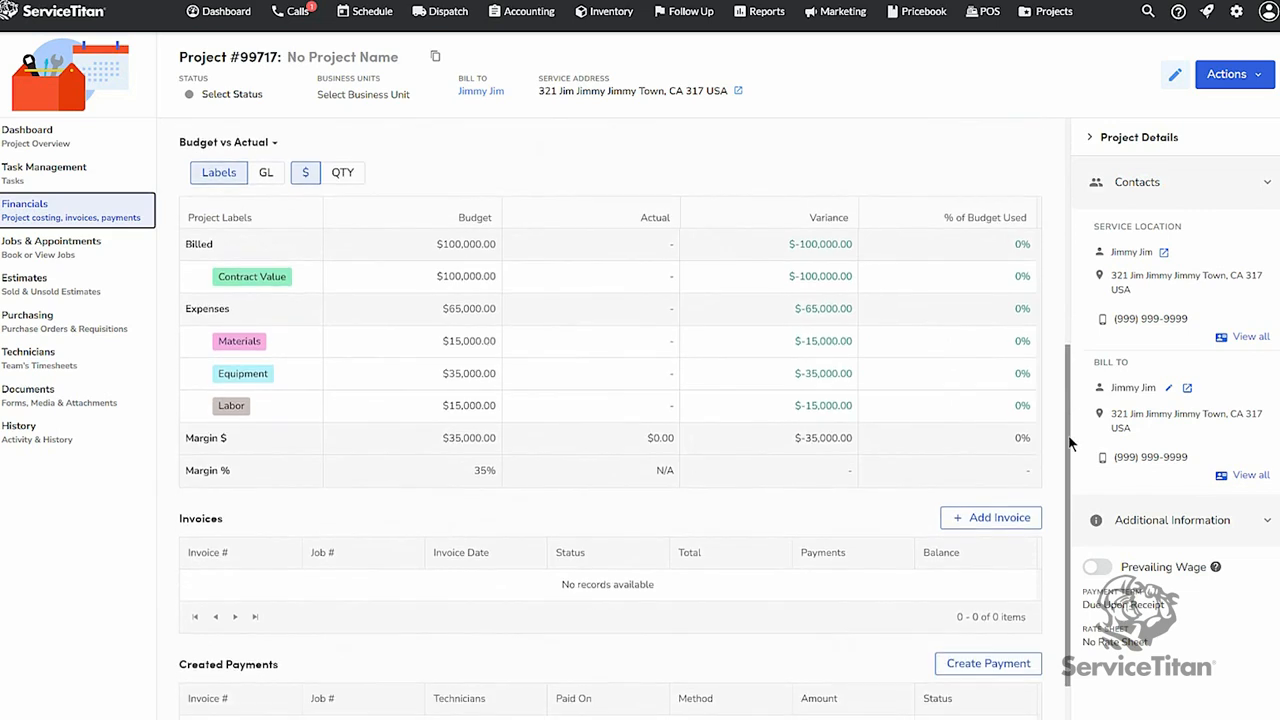